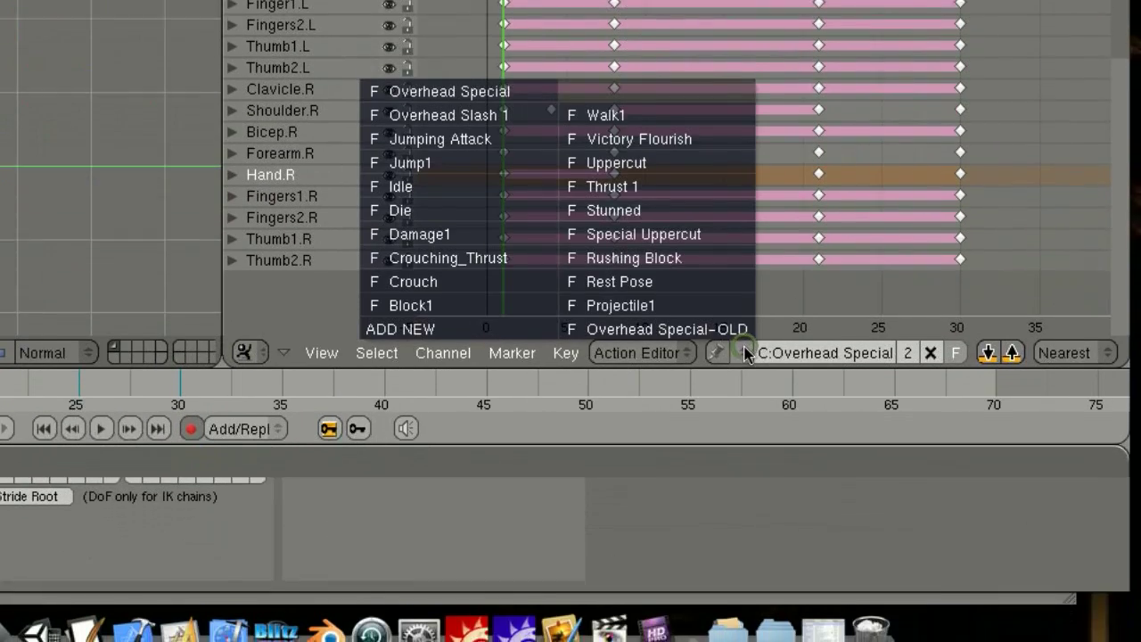
# Load the Walk1 action, with keyframes spanning frames 0 to 20, into the Action Editor
pyautogui.click(606, 114)
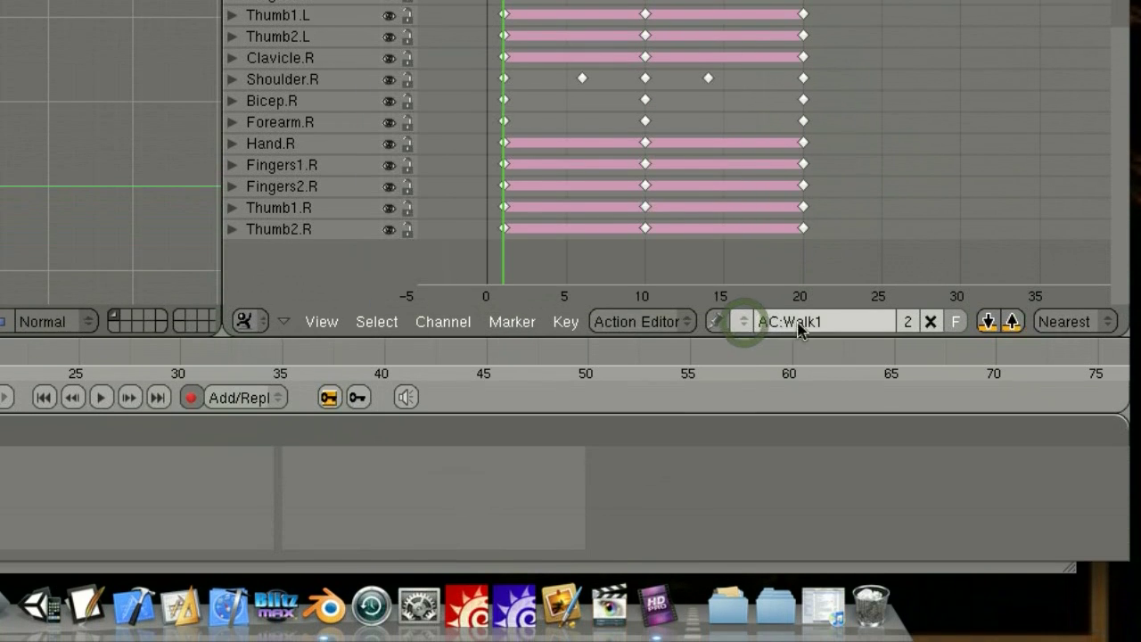
# Make a single-user copy of Walk1 and rename the copy to Retreat
pyautogui.click(443, 322)
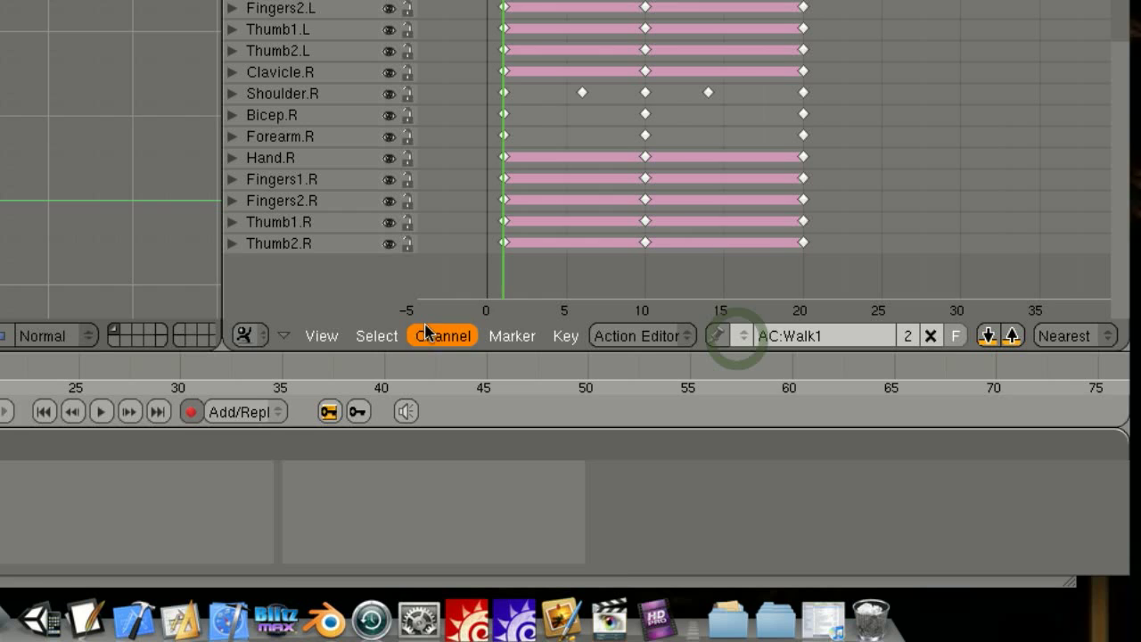
pyautogui.click(717, 336)
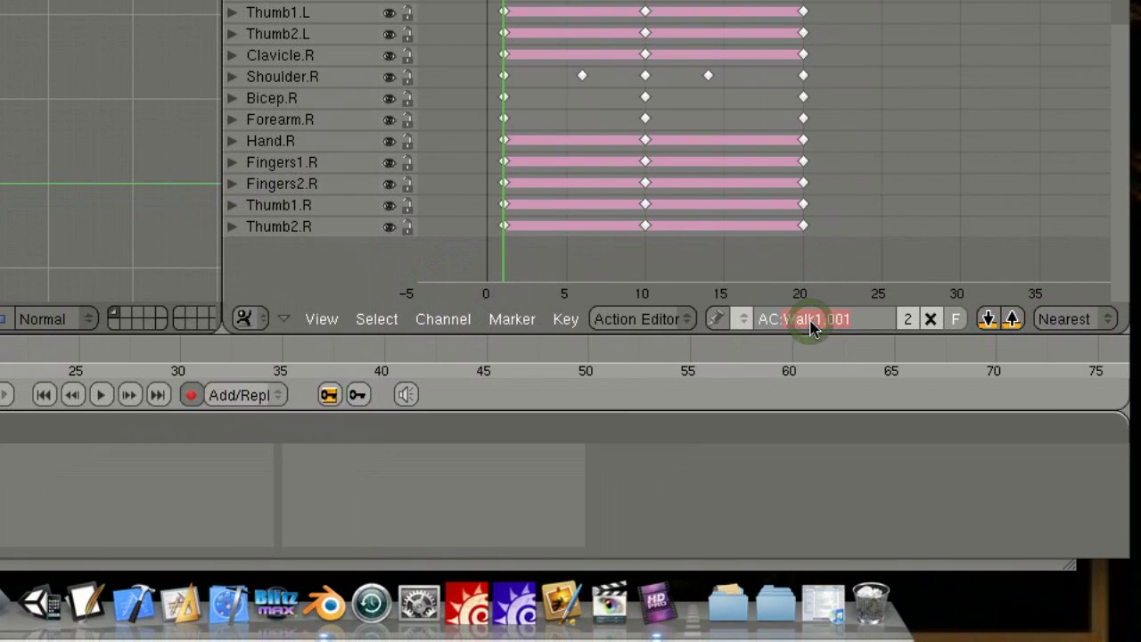
pyautogui.click(824, 318)
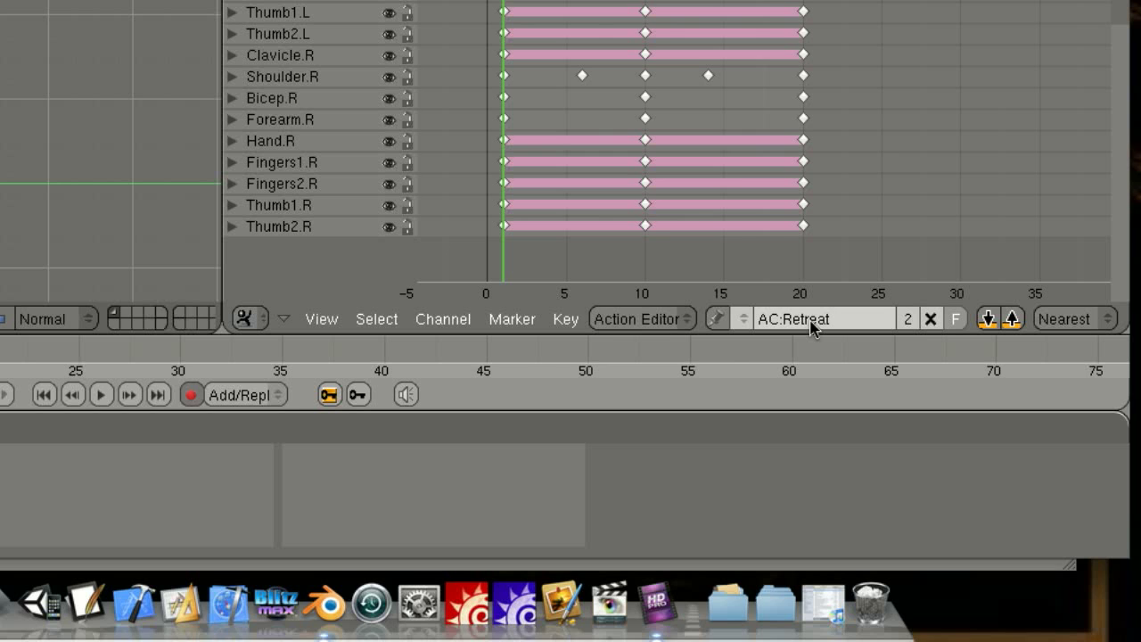